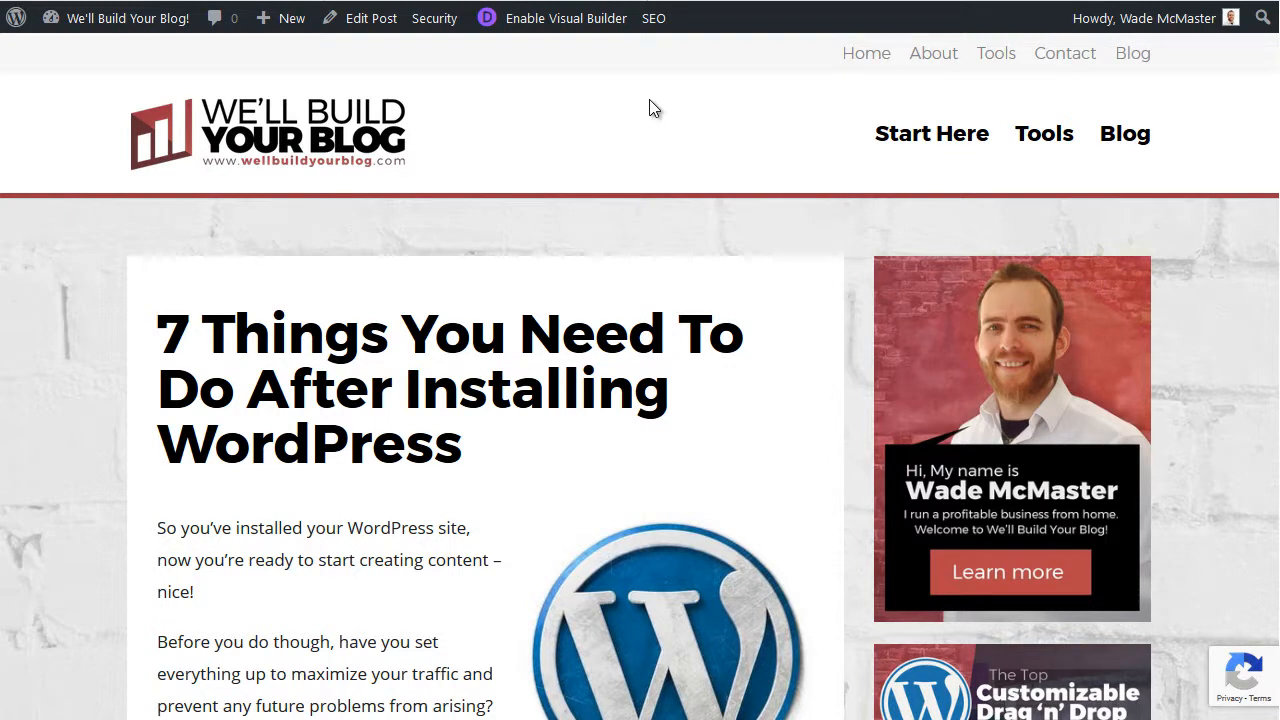
pyautogui.moveTo(704, 136)
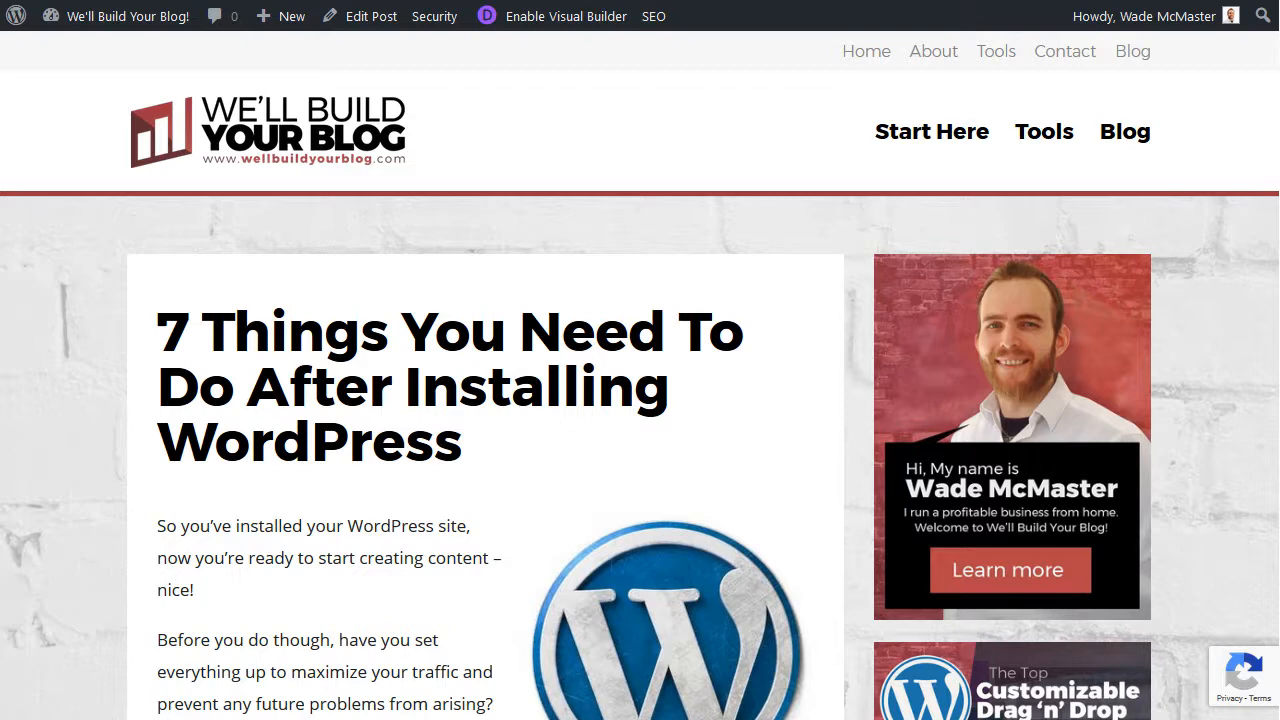
# Open '7 Things You Need To Do After Installing WordPress' in the classic editor and review its content.
pyautogui.scroll(-3)
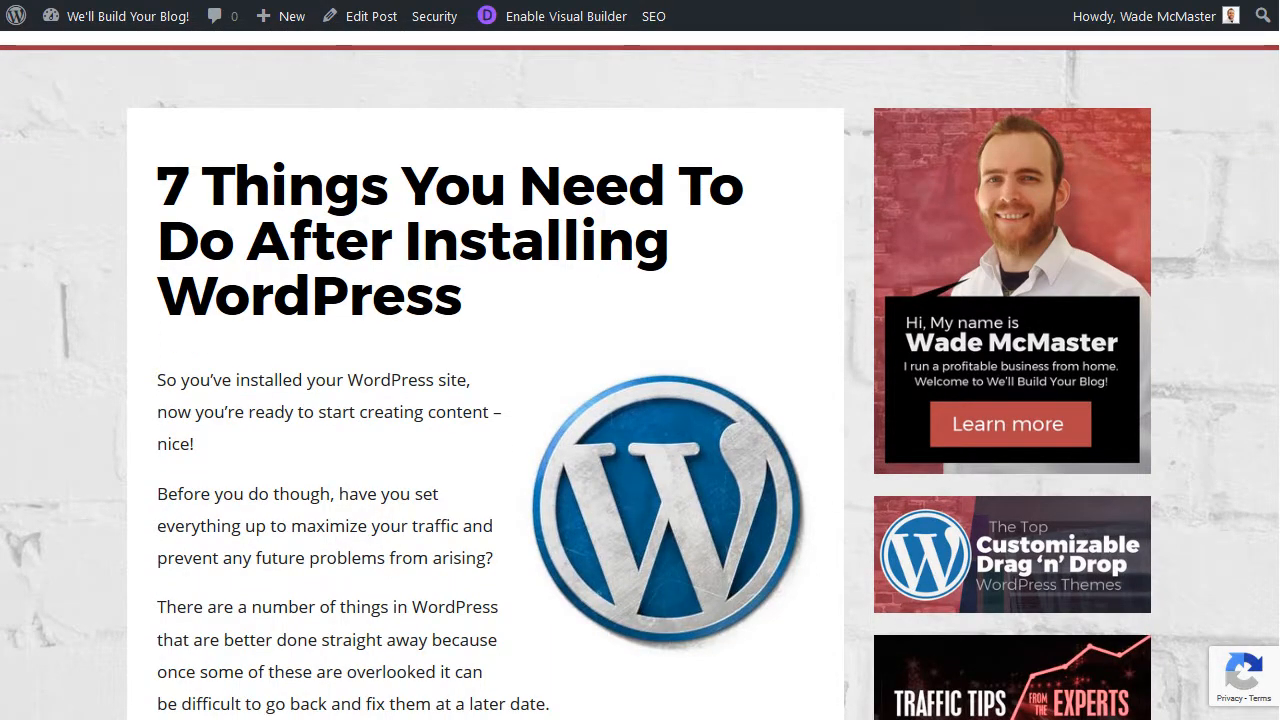
pyautogui.scroll(-3)
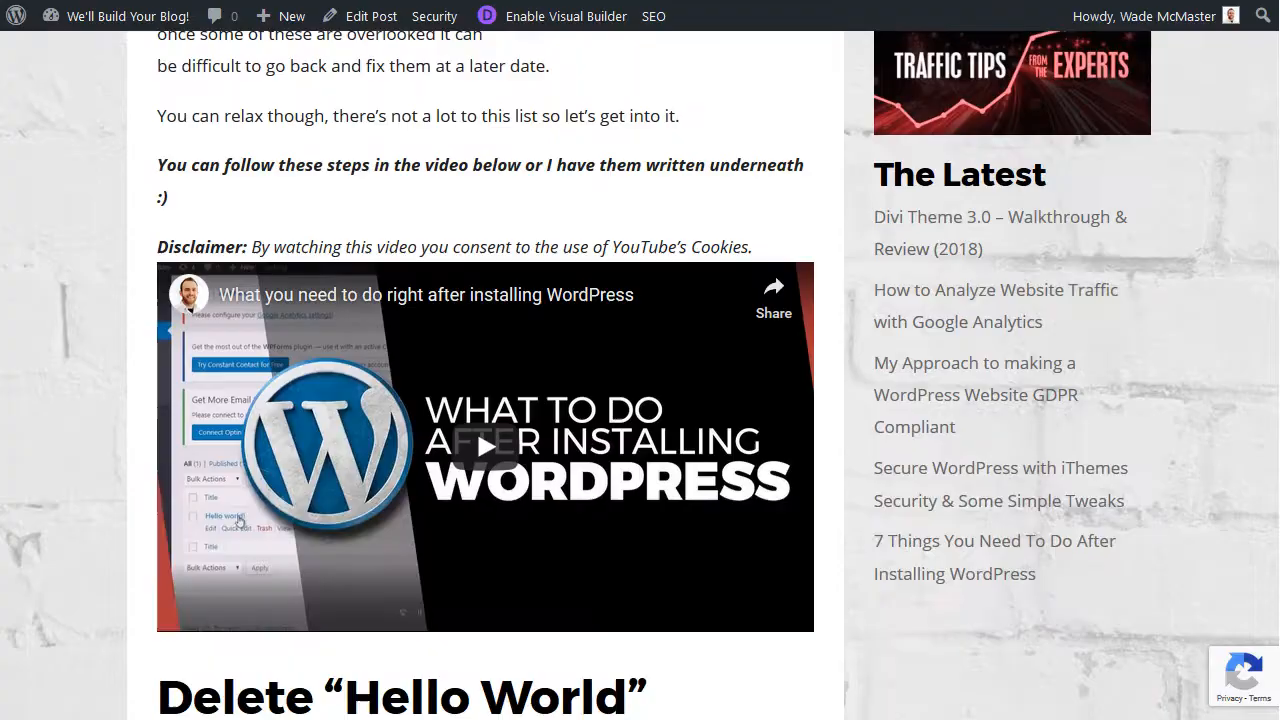
pyautogui.scroll(-3)
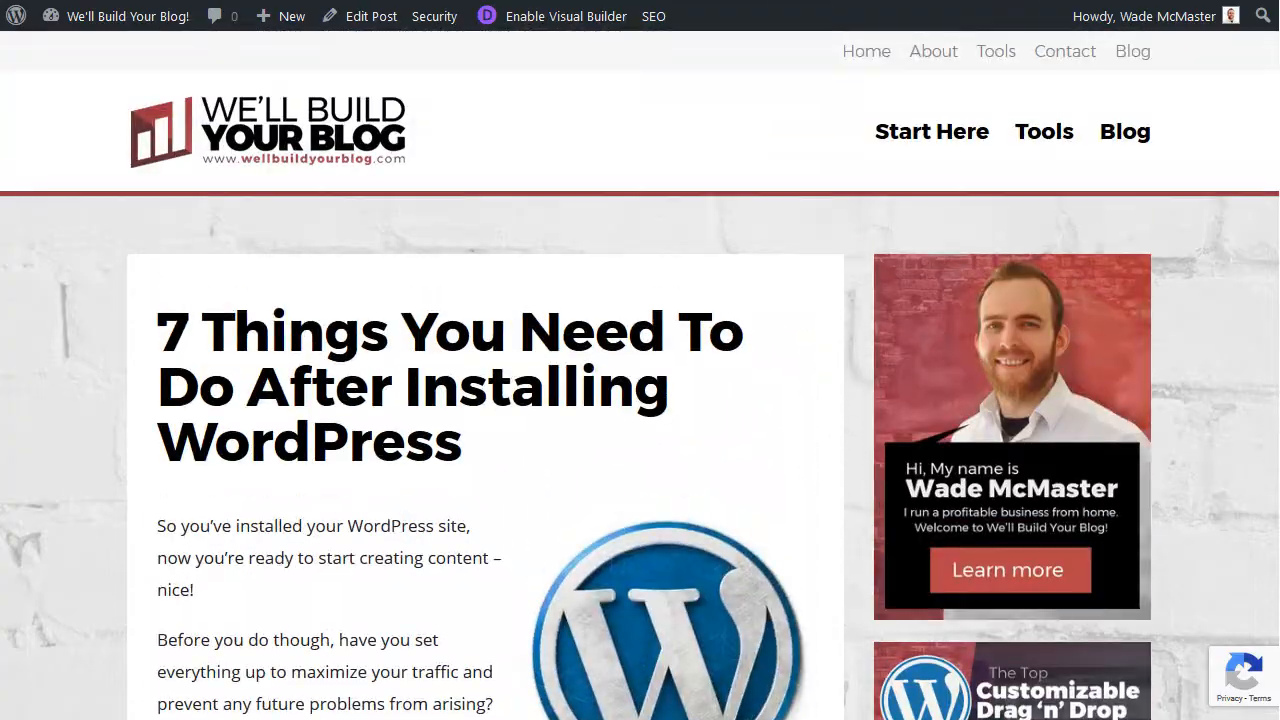
pyautogui.scroll(-3)
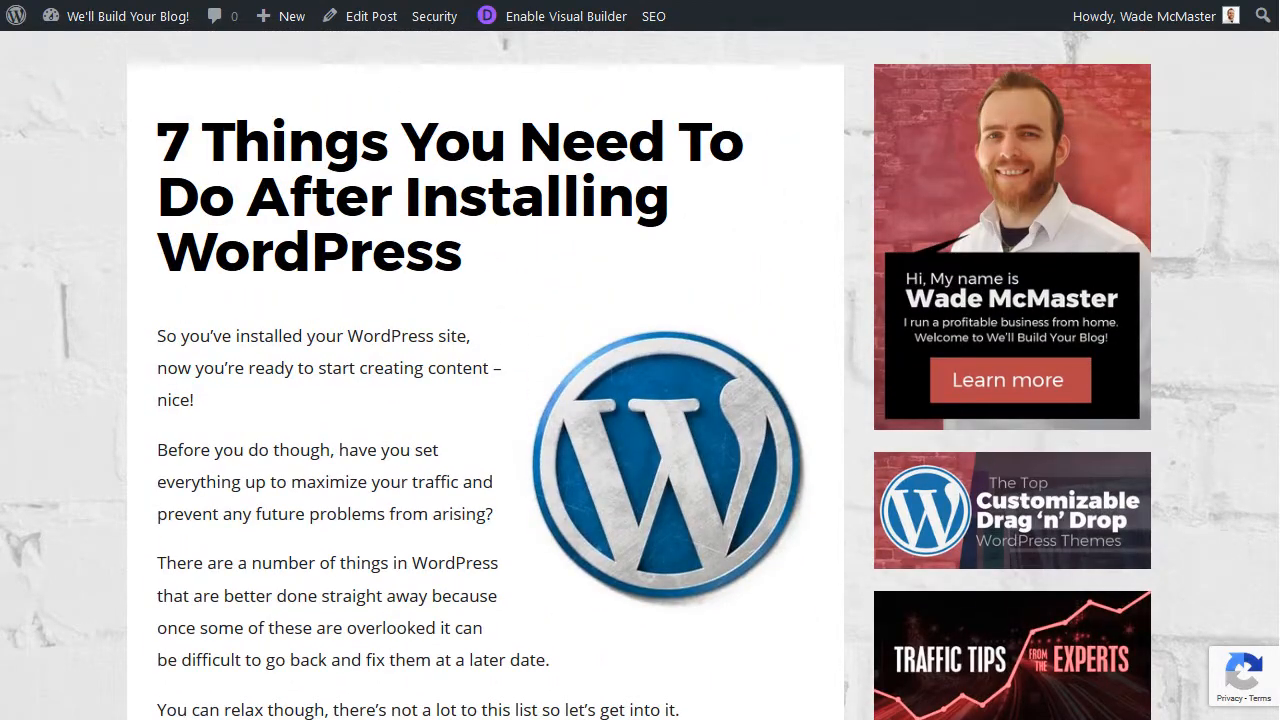
pyautogui.scroll(-3)
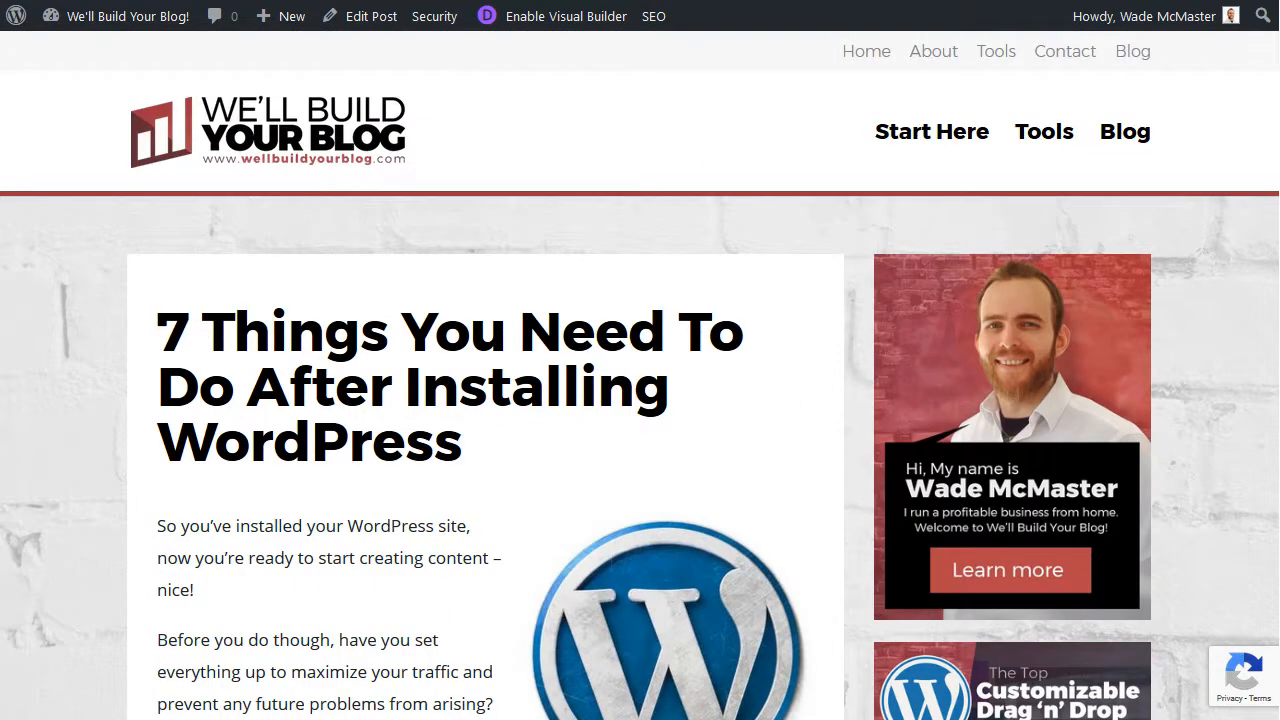
pyautogui.moveTo(544, 148)
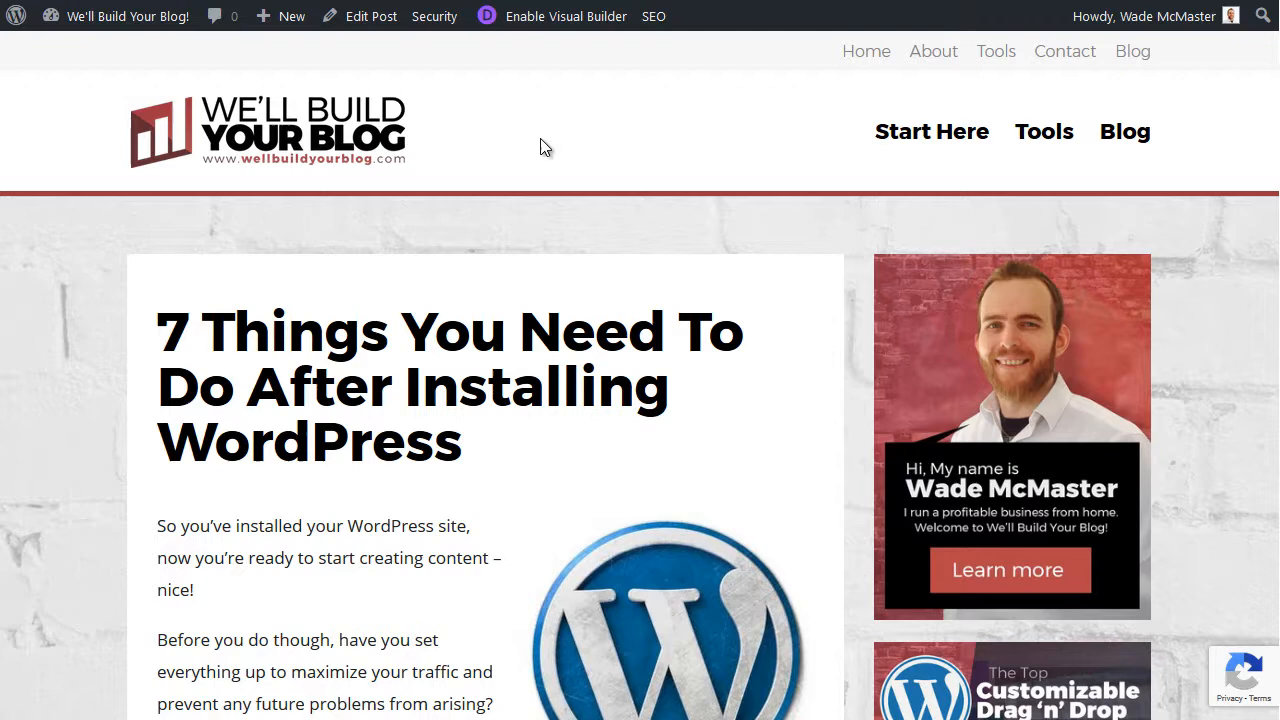
pyautogui.click(372, 16)
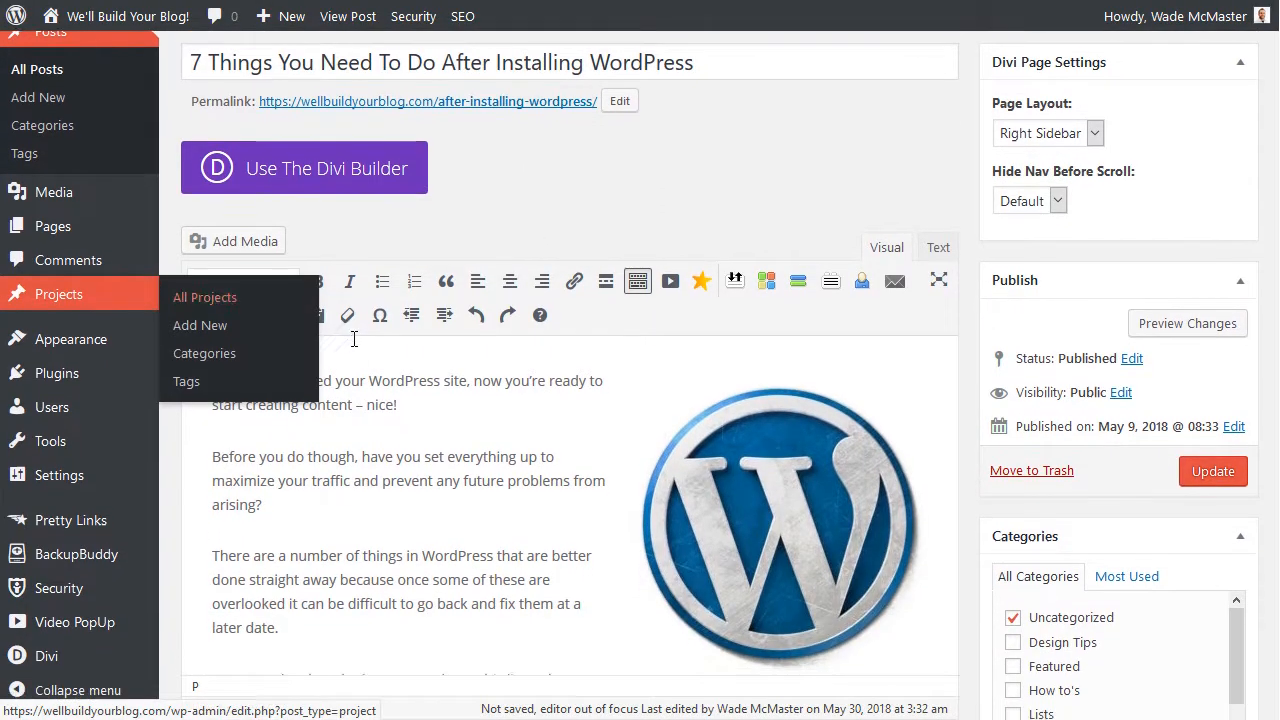
pyautogui.scroll(-3)
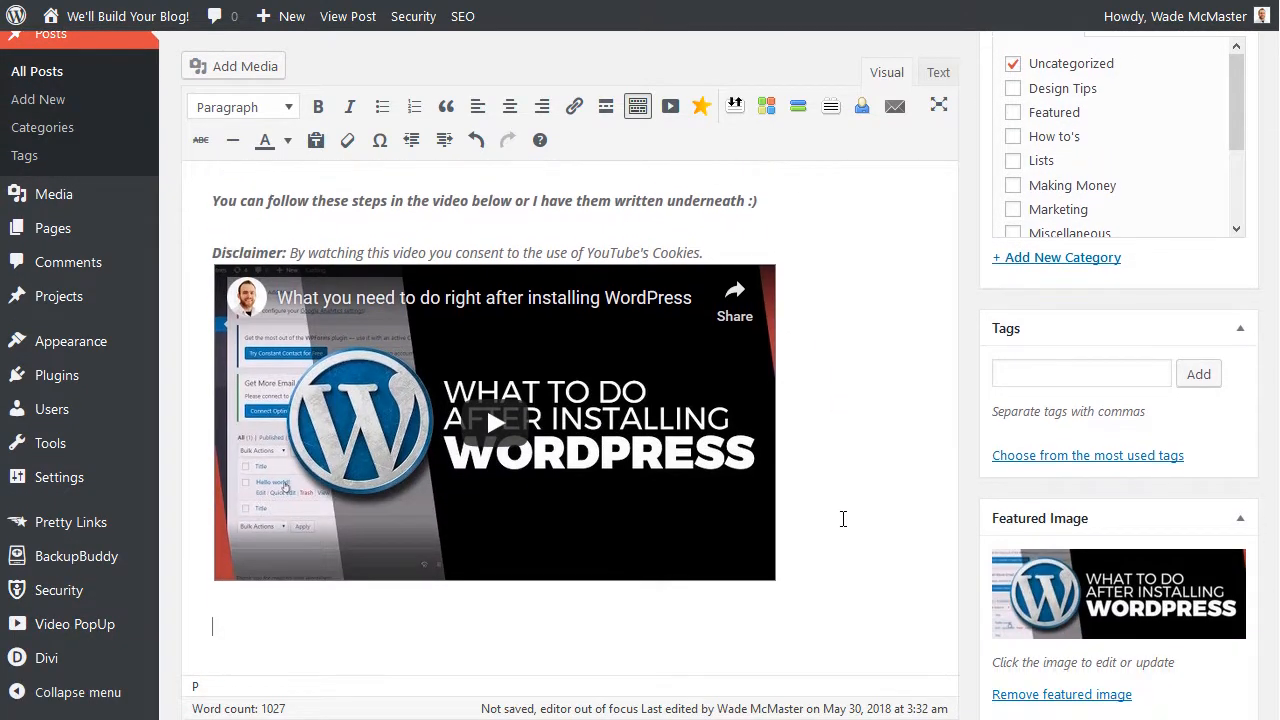
pyautogui.scroll(-3)
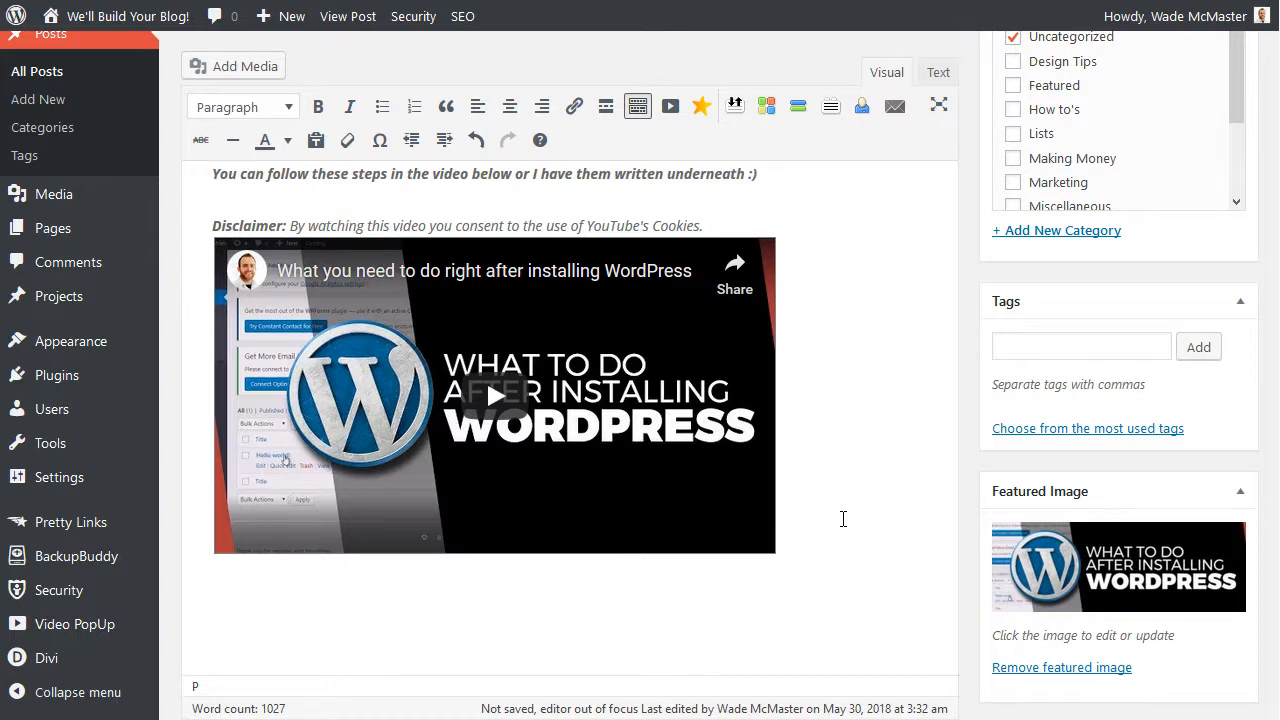
pyautogui.press('shift+alt+p')
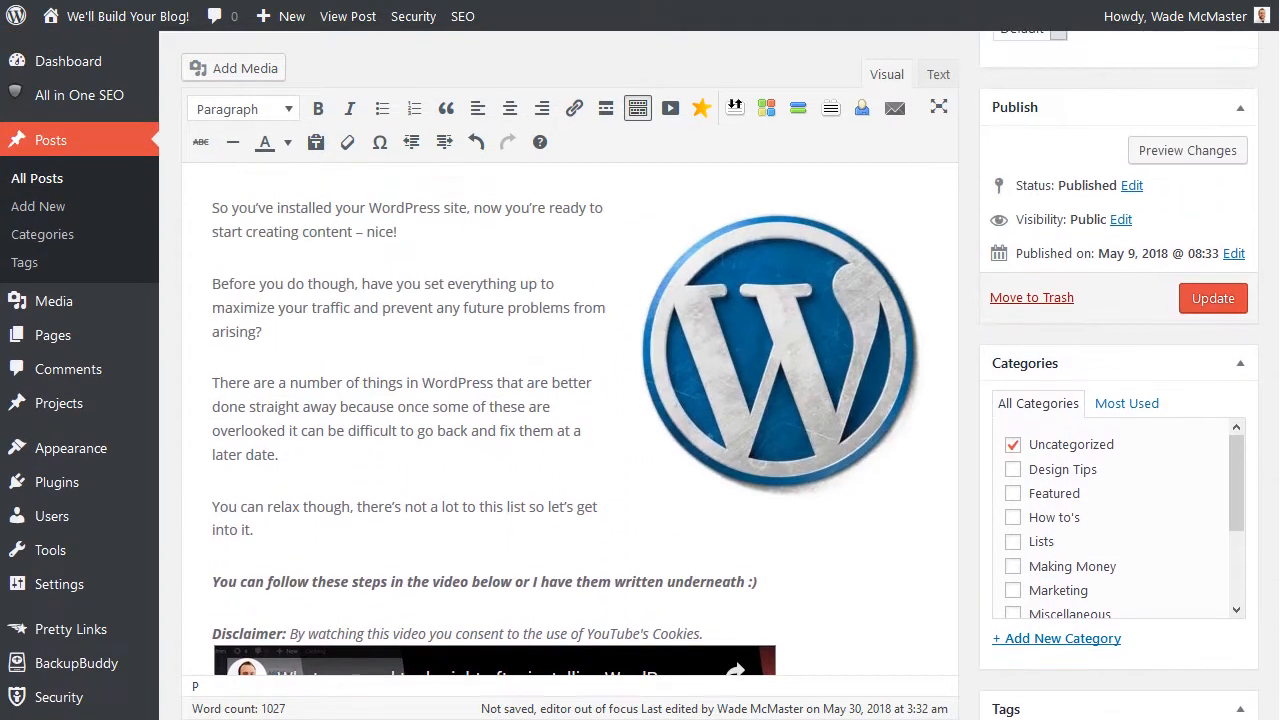
# View the live post and scroll to its second page starting with Delete “Hello World”.
pyautogui.click(348, 16)
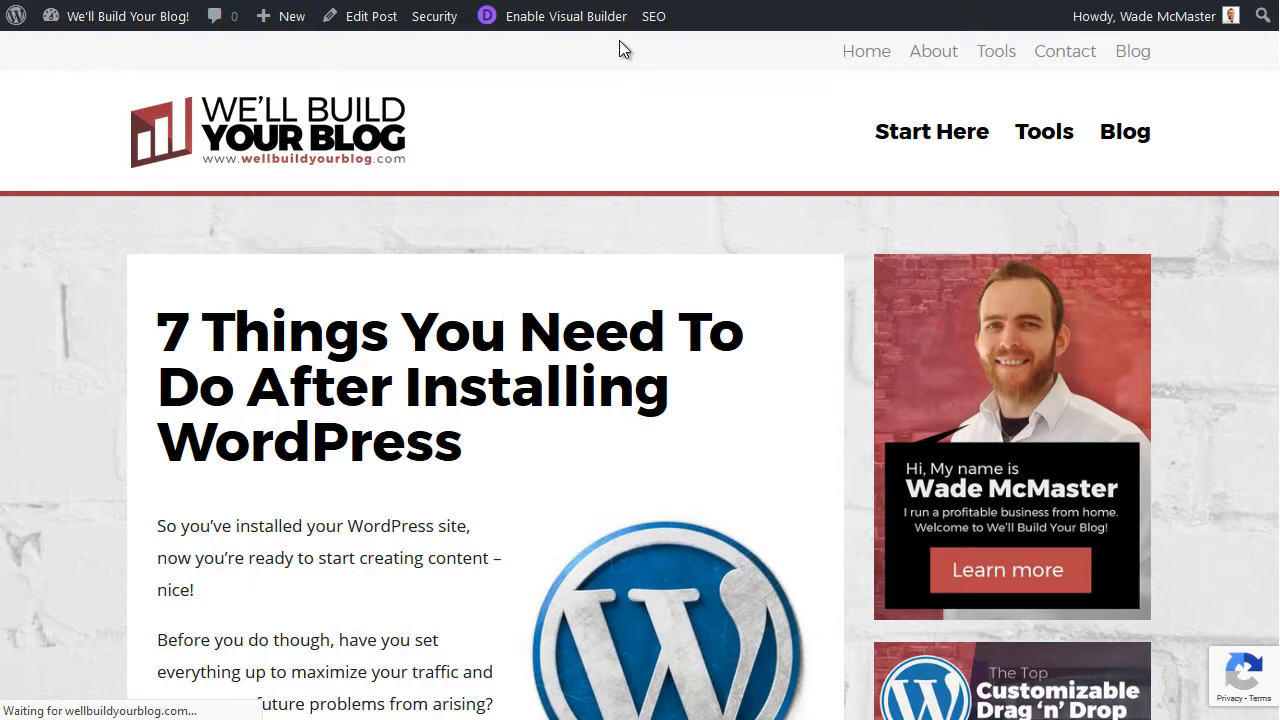
pyautogui.scroll(-3)
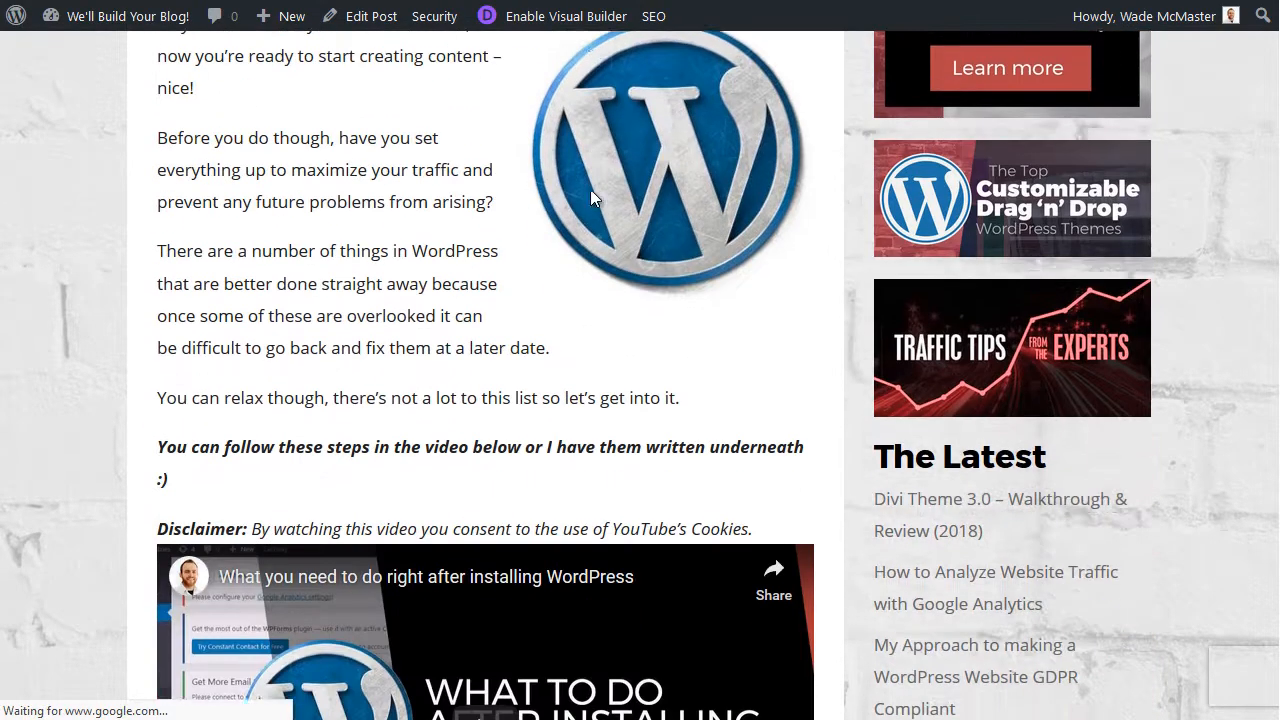
pyautogui.scroll(-3)
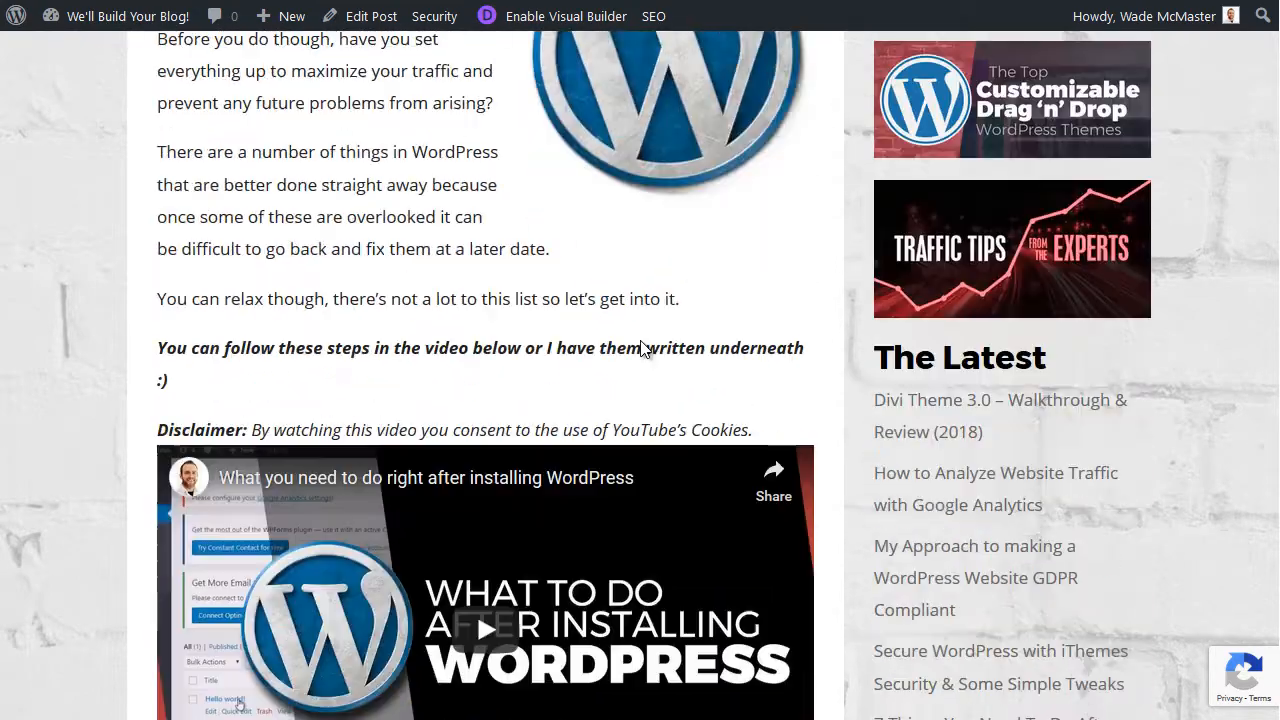
pyautogui.scroll(-3)
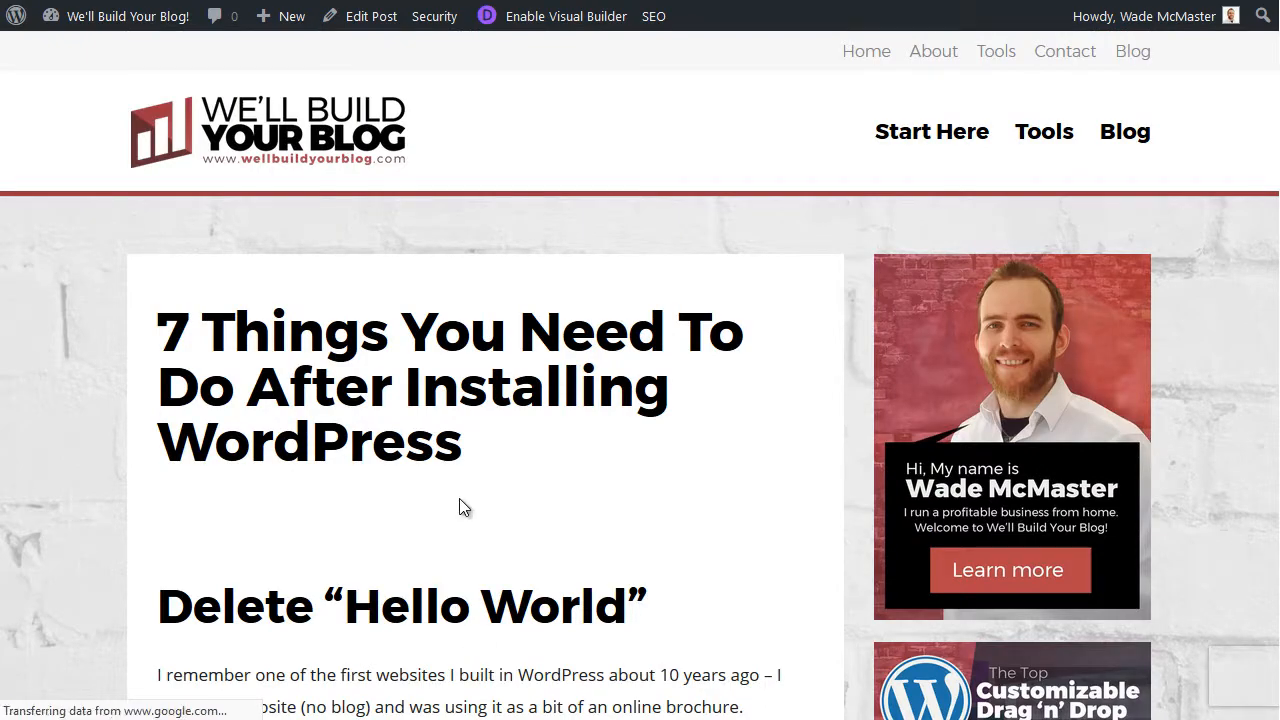
pyautogui.scroll(-3)
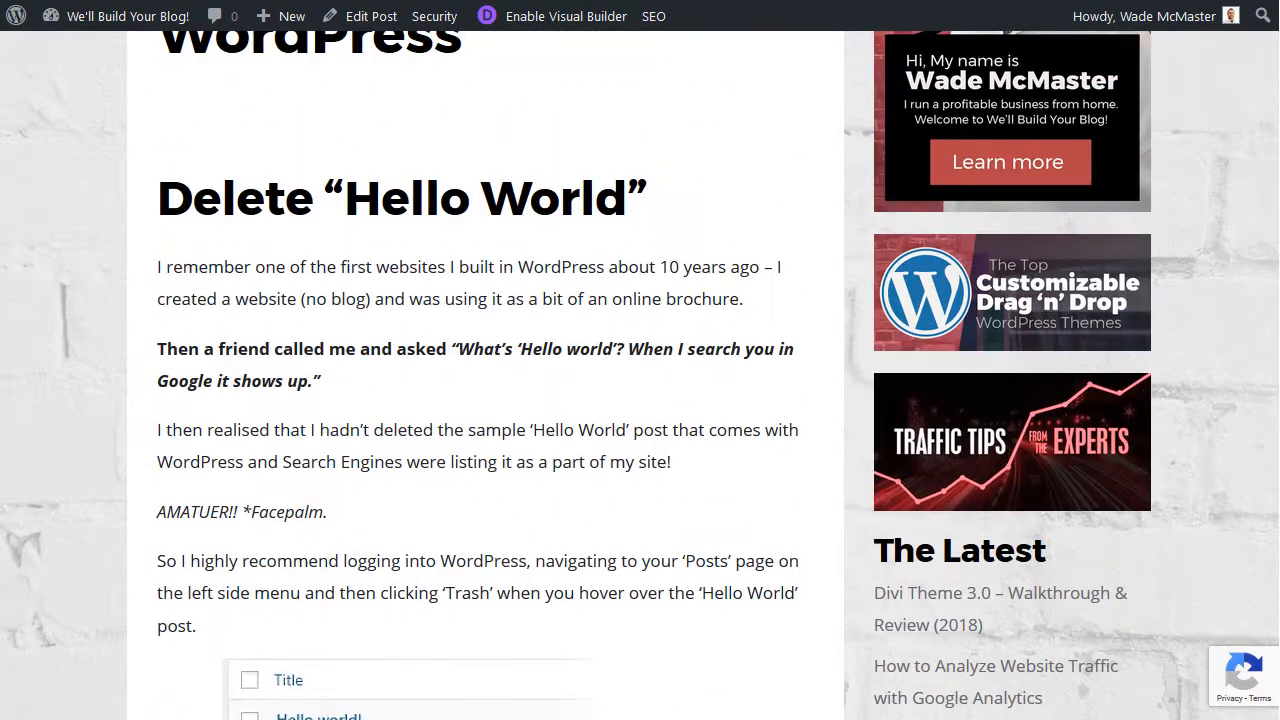
pyautogui.scroll(-3)
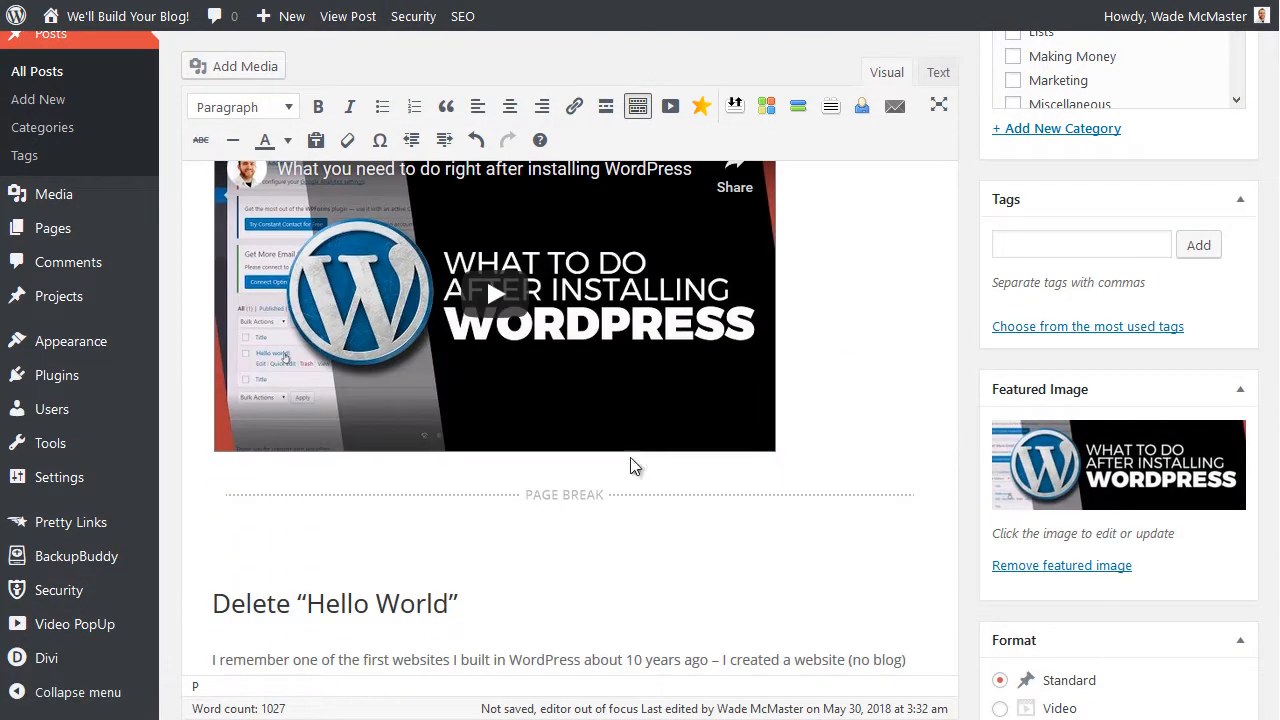
pyautogui.moveTo(612, 508)
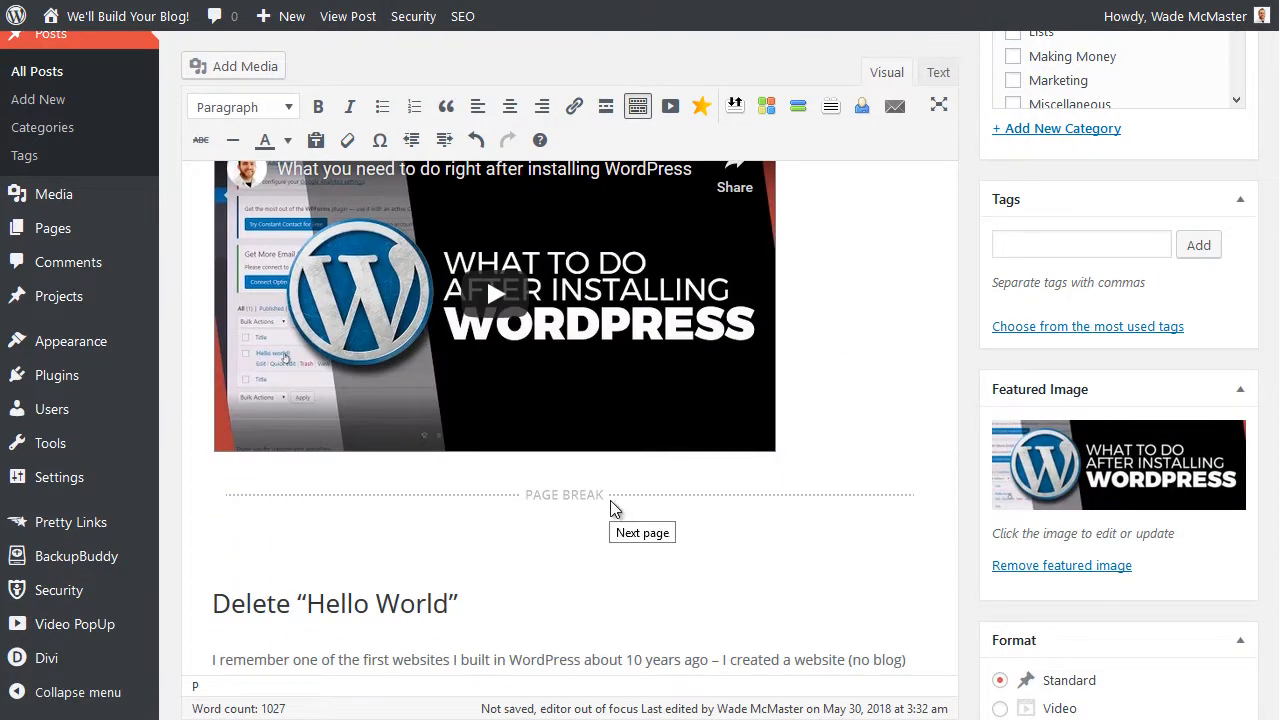
# Remove the page break after the video and insert a More tag before Delete “Hello World”, shown as <!--more-->.
pyautogui.click(564, 494)
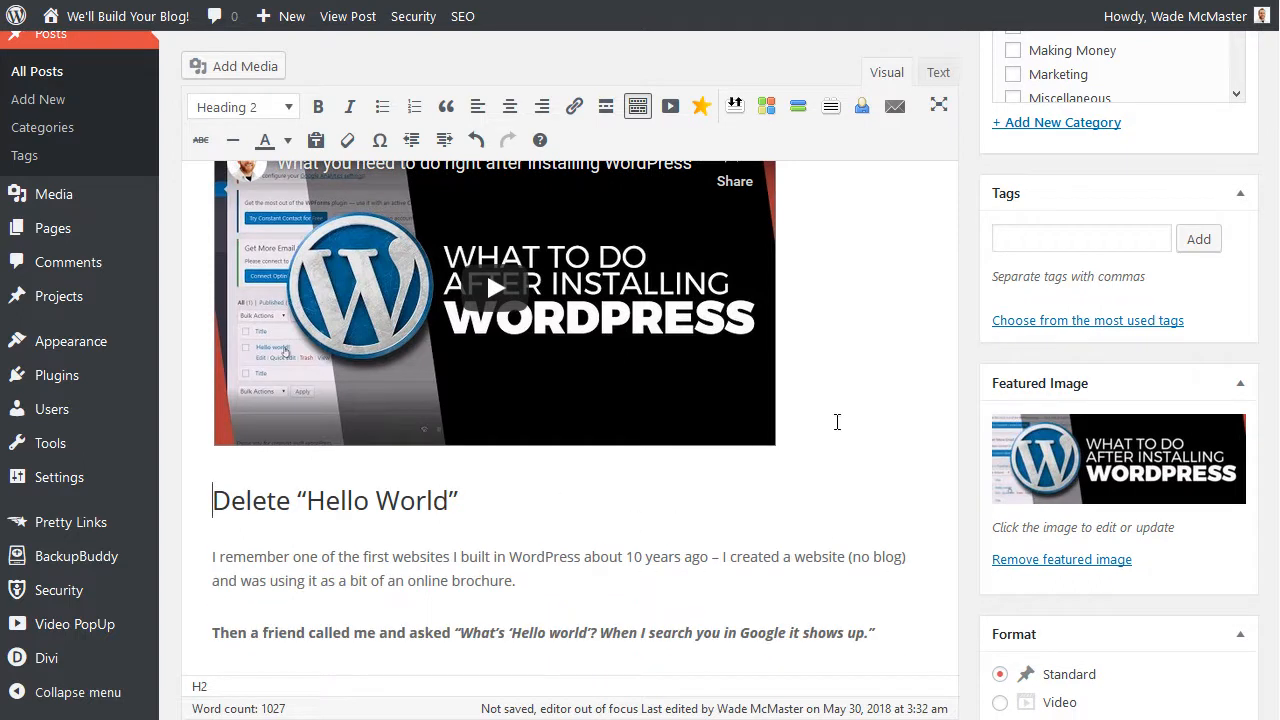
pyautogui.click(818, 432)
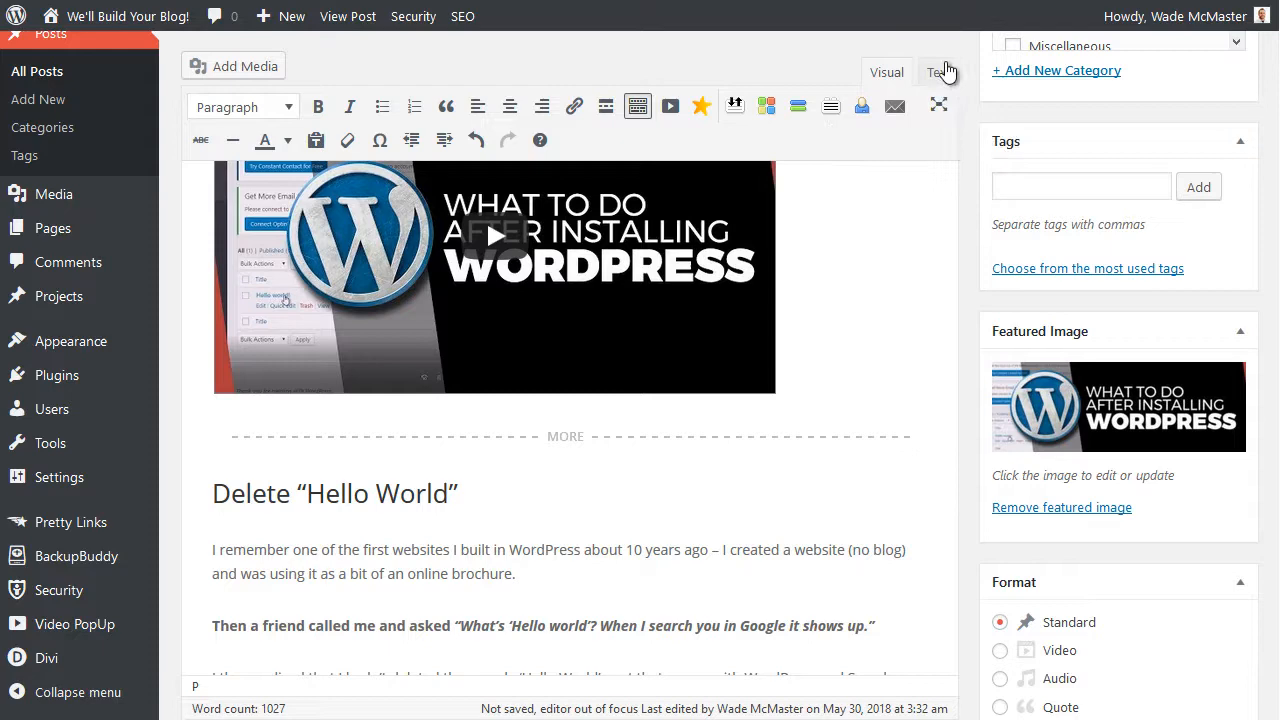
pyautogui.click(938, 72)
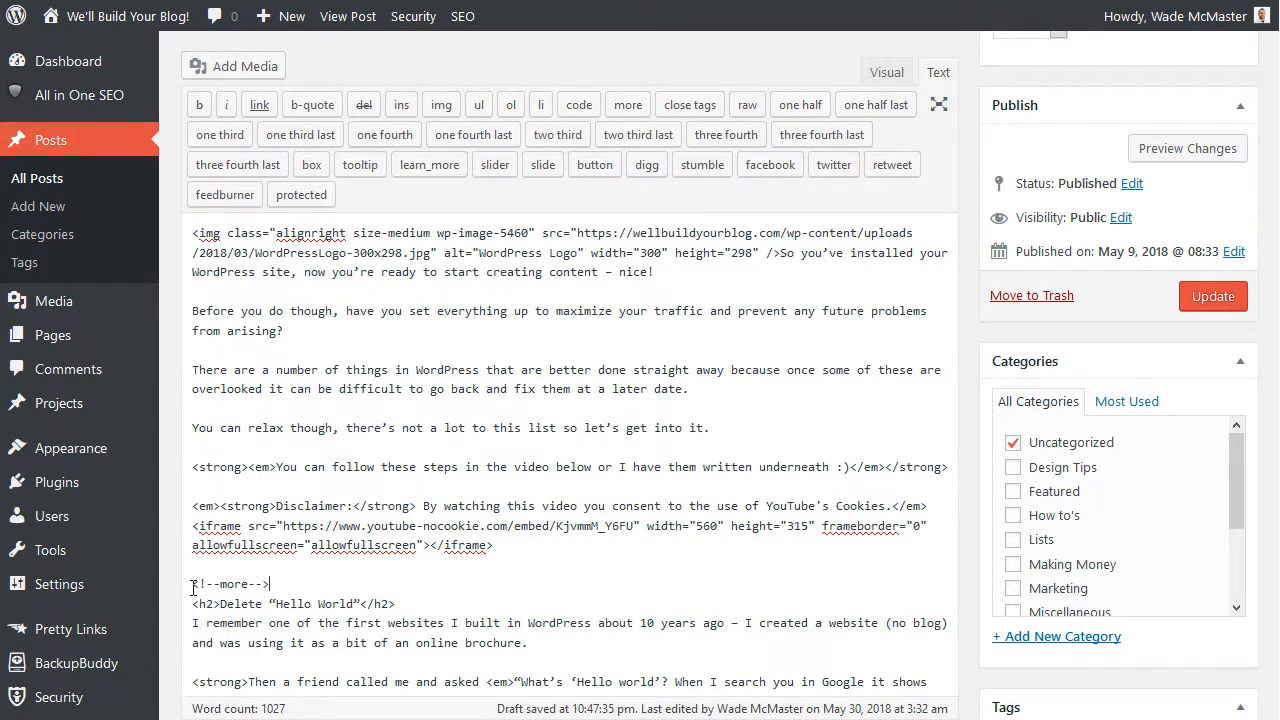
# Replace 'more' inside <!--more--> with nextpage to make a <!--nextpage--> tag.
pyautogui.doubleClick(234, 584)
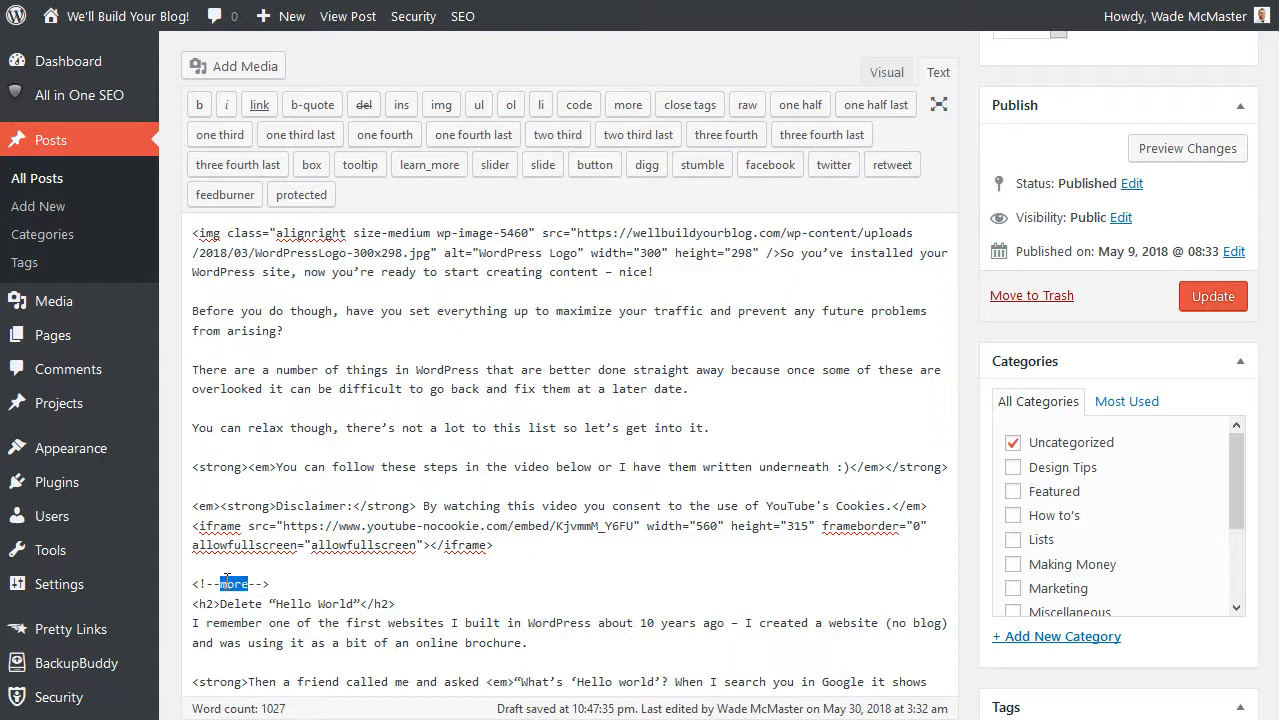
pyautogui.write('NEXT')
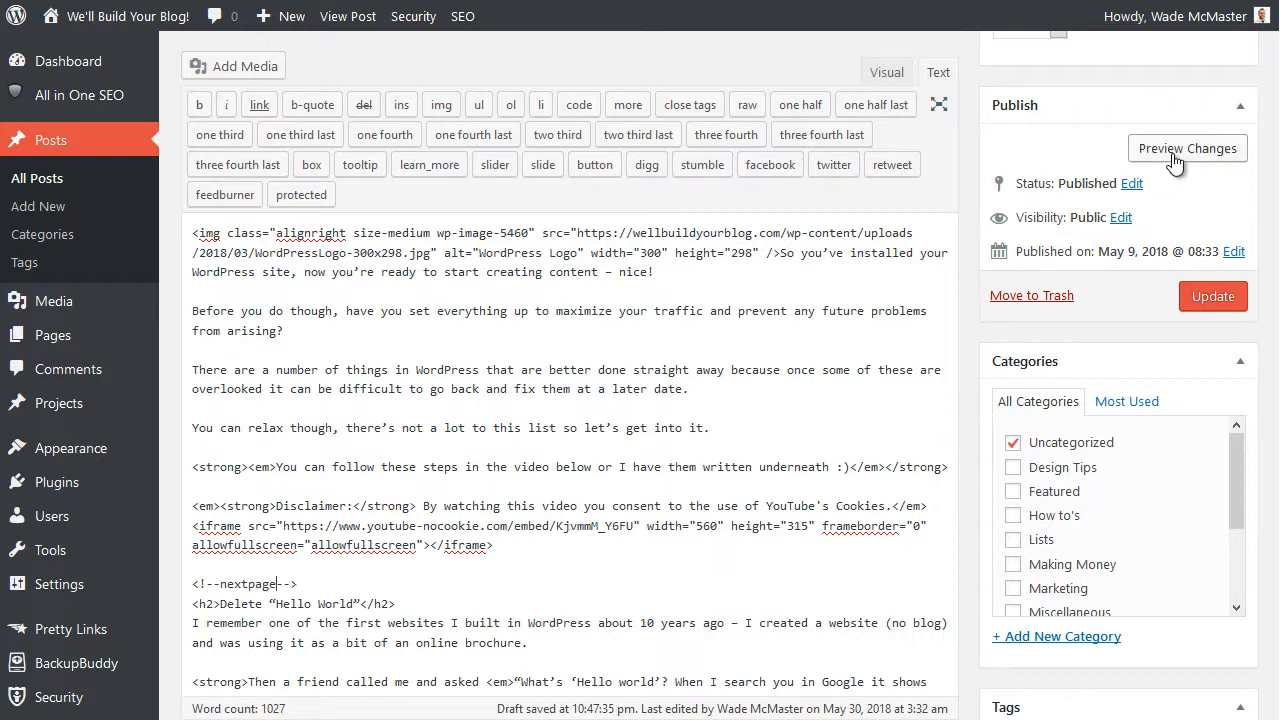
# Preview the unsaved changes and follow the Pages: 1 2 link to the second page.
pyautogui.click(1188, 148)
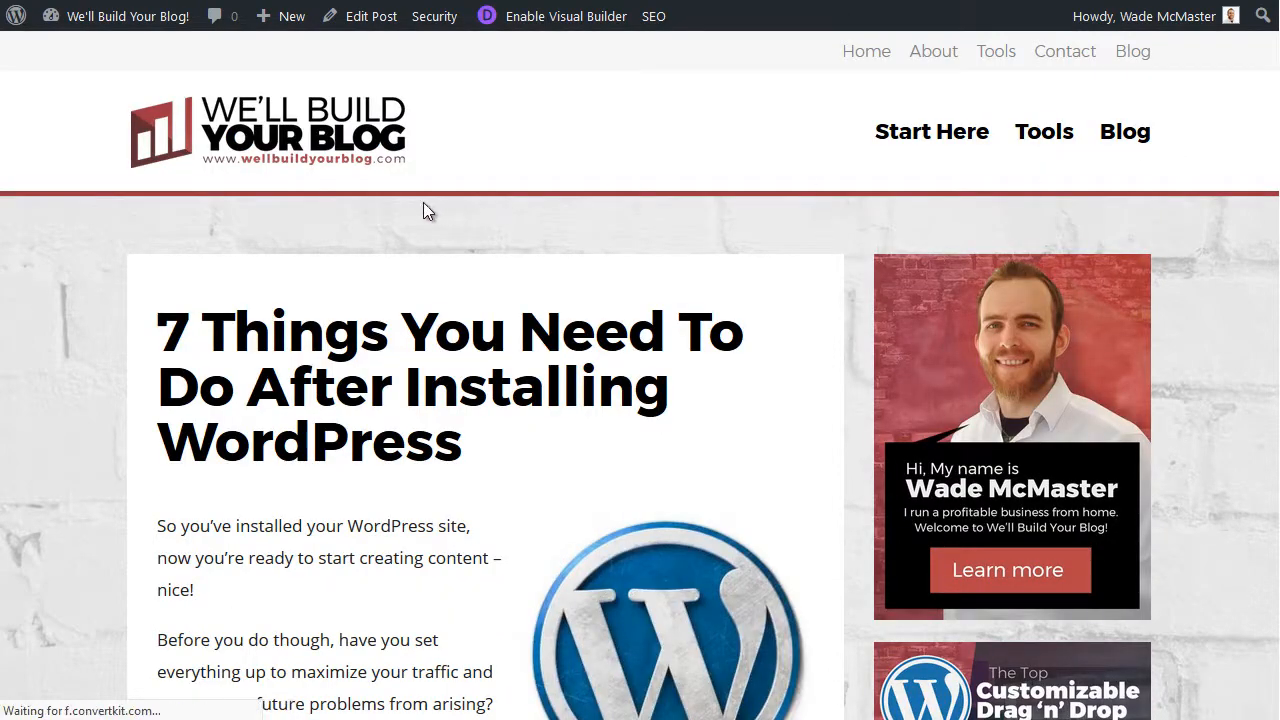
pyautogui.scroll(-3)
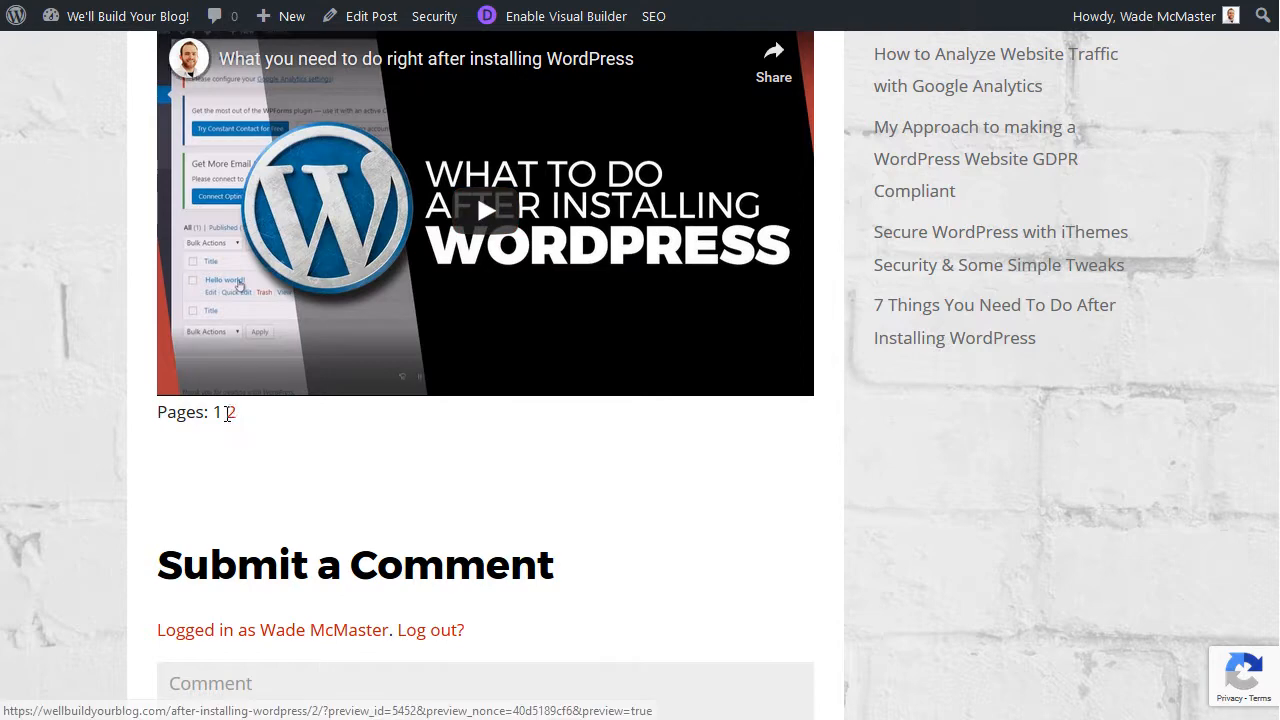
pyautogui.click(372, 16)
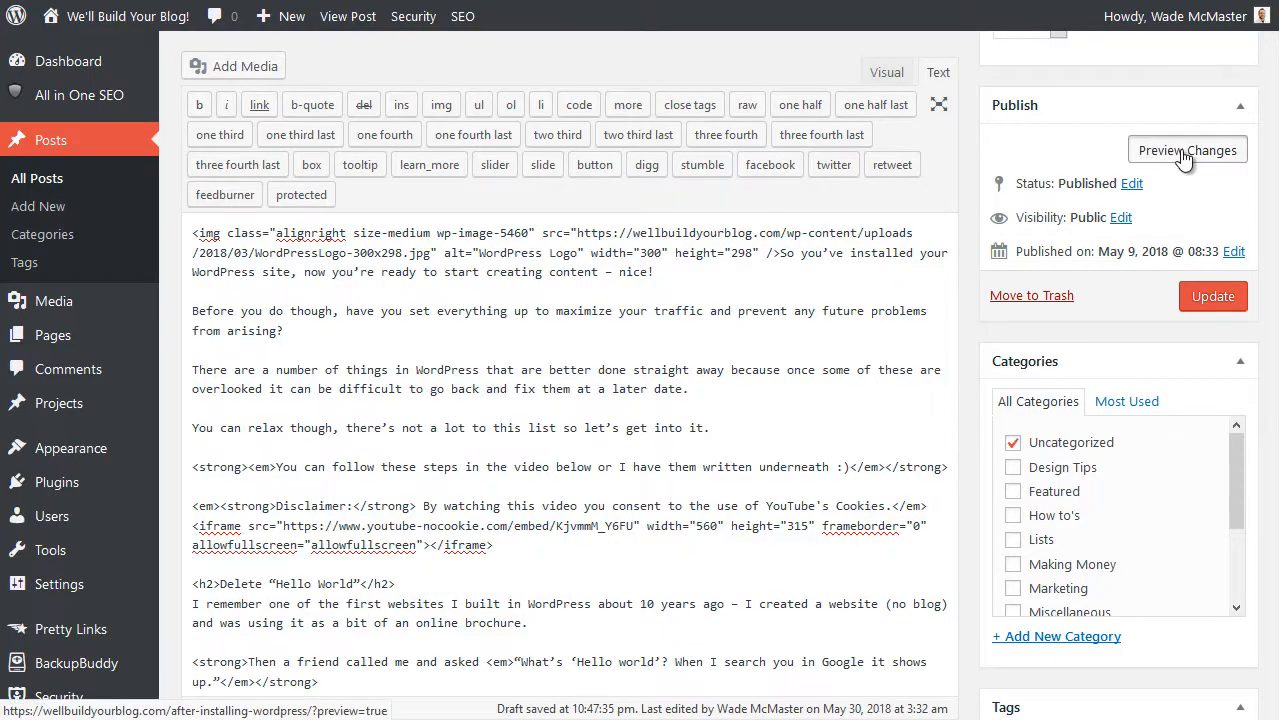
# Preview the two-page post again, then return to the editor in Visual mode.
pyautogui.click(1188, 148)
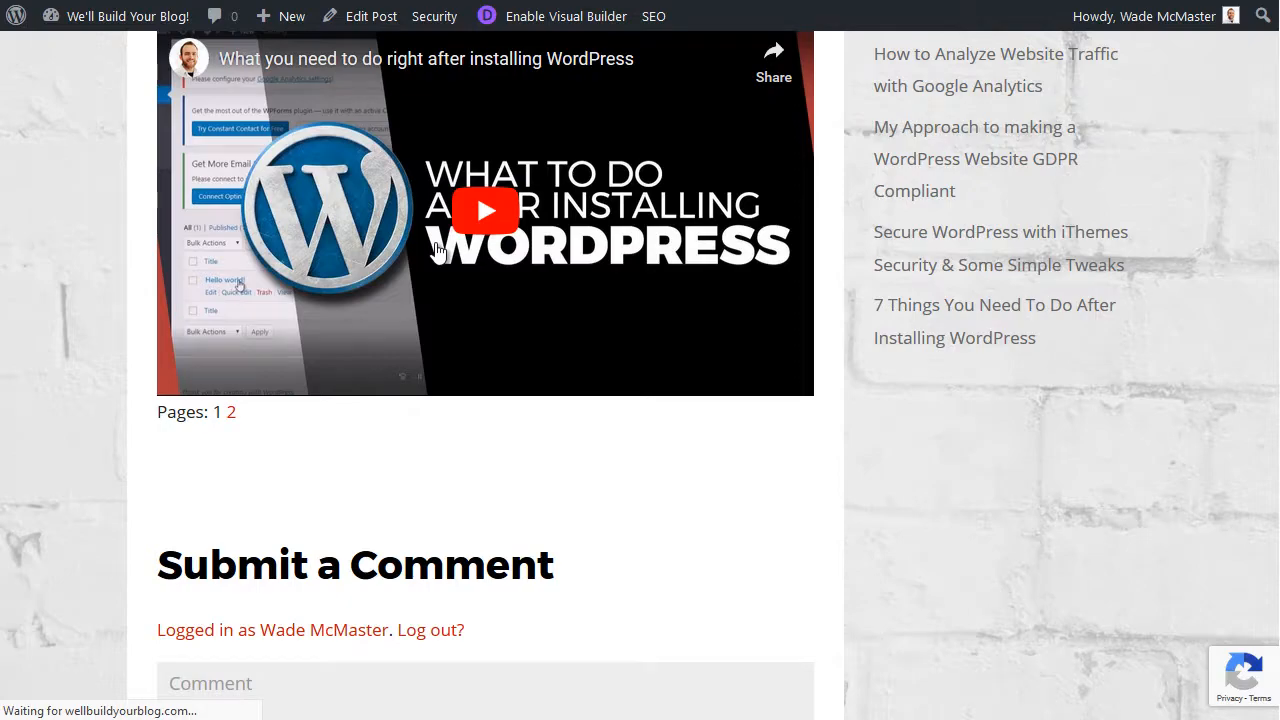
pyautogui.scroll(3)
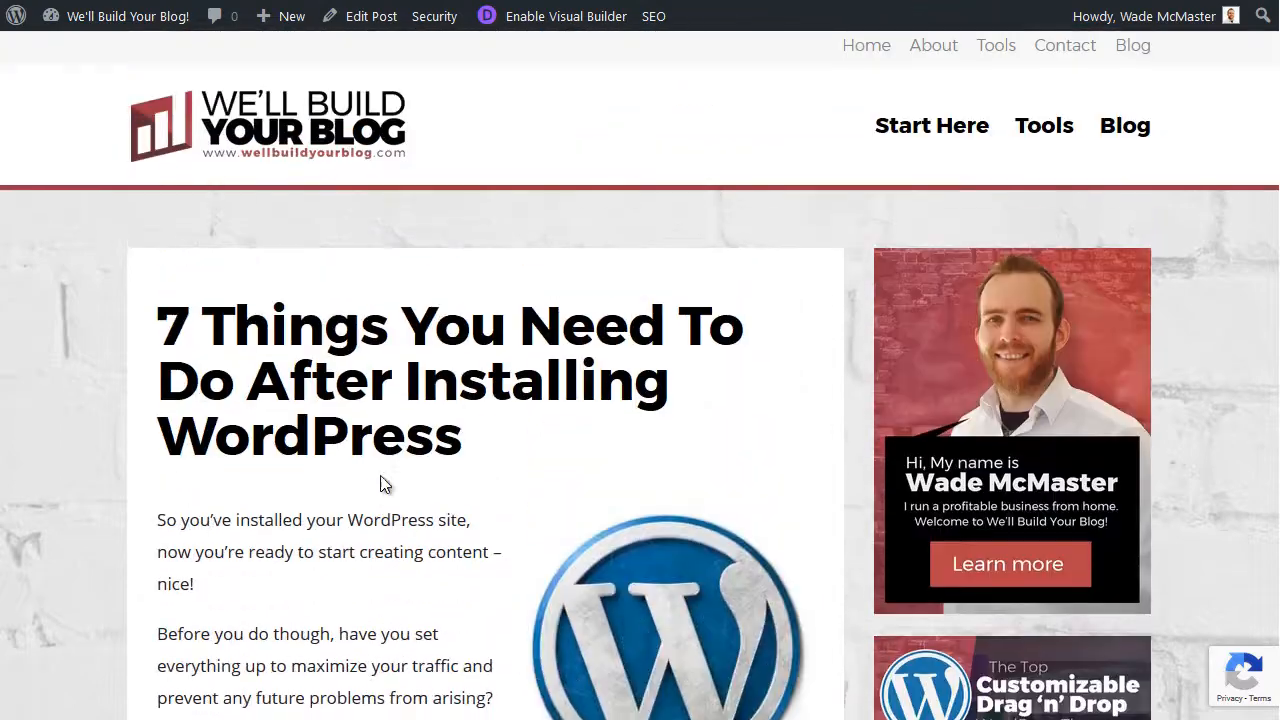
pyautogui.scroll(-3)
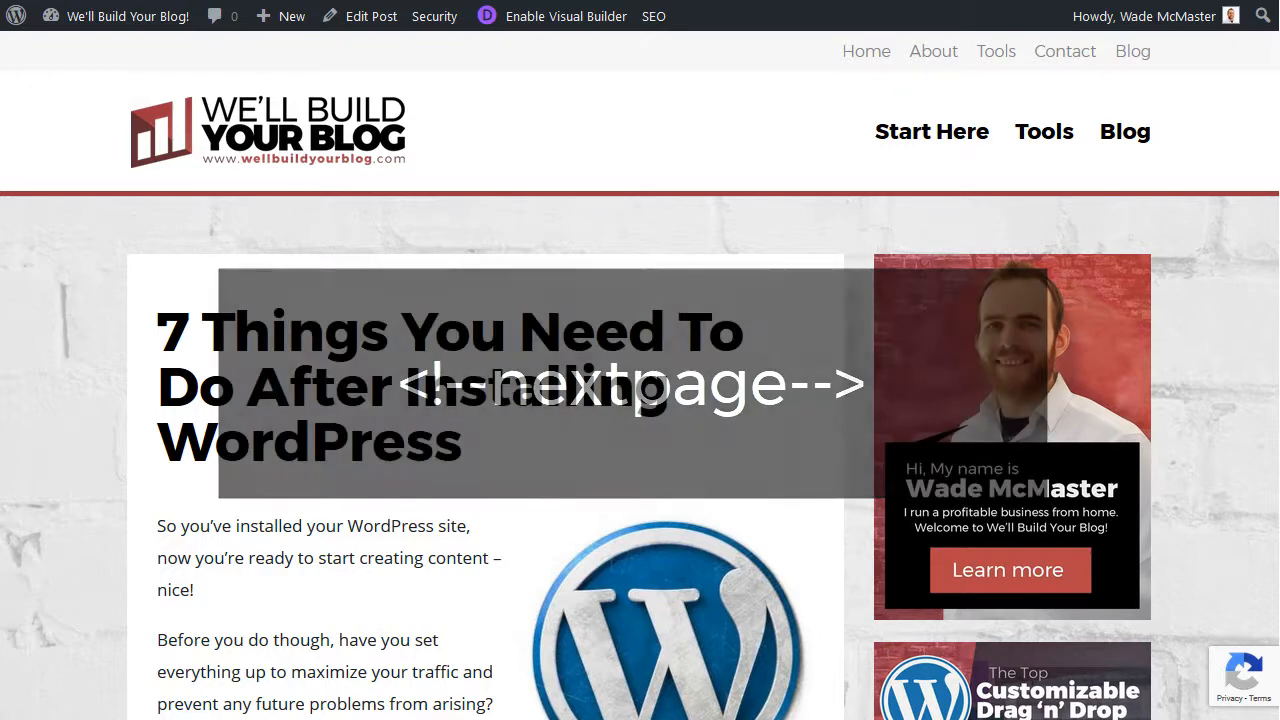
pyautogui.click(370, 16)
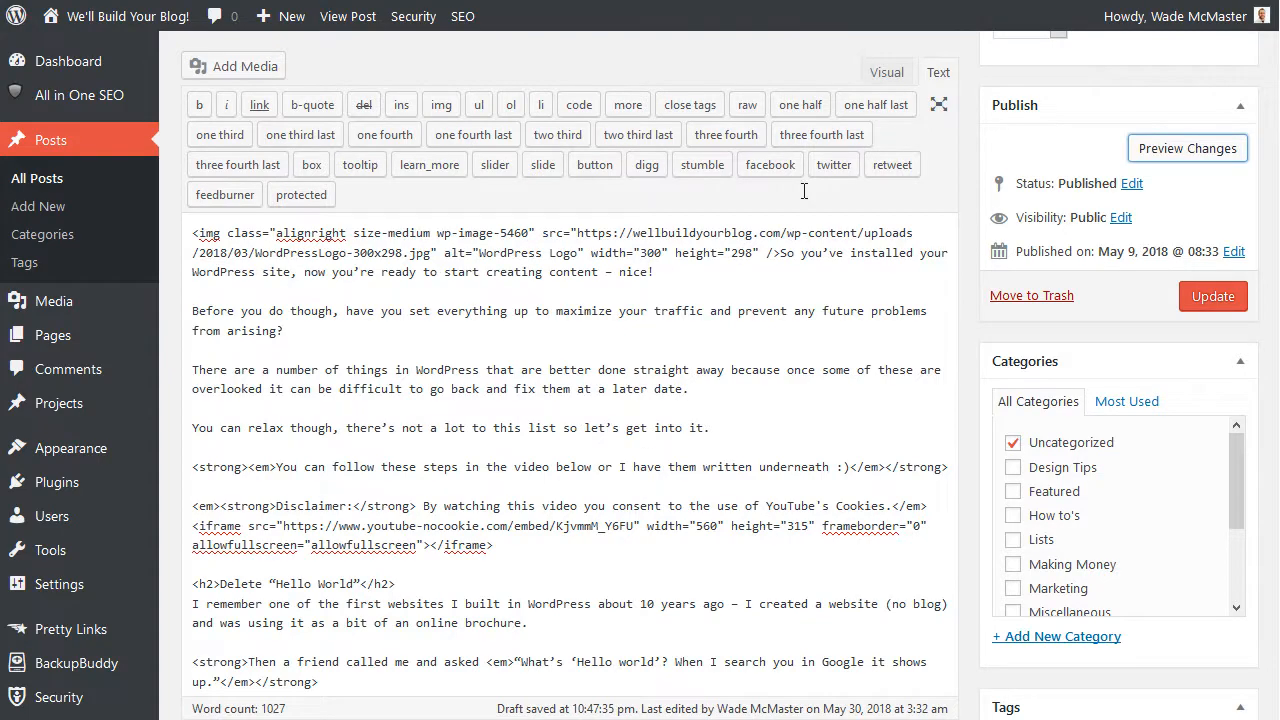
pyautogui.click(886, 72)
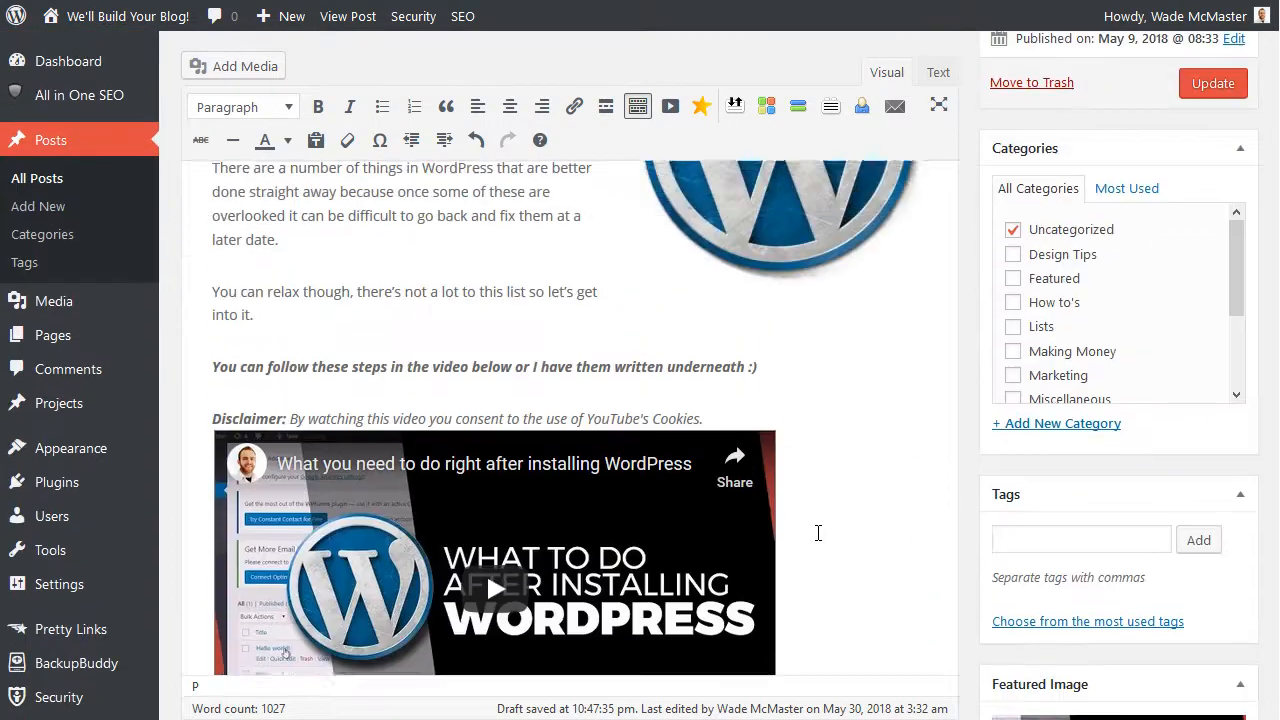